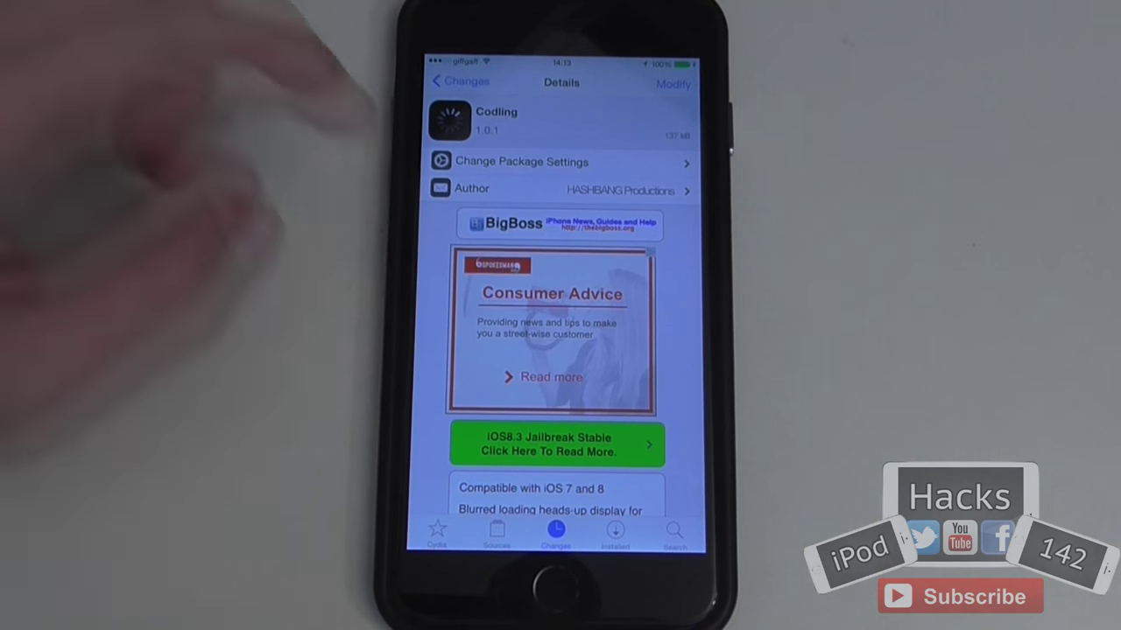
- Scroll through the Codling package details before heading to the Sources list
{"action": "scroll", "scroll_direction": "up", "scroll_amount": 3}
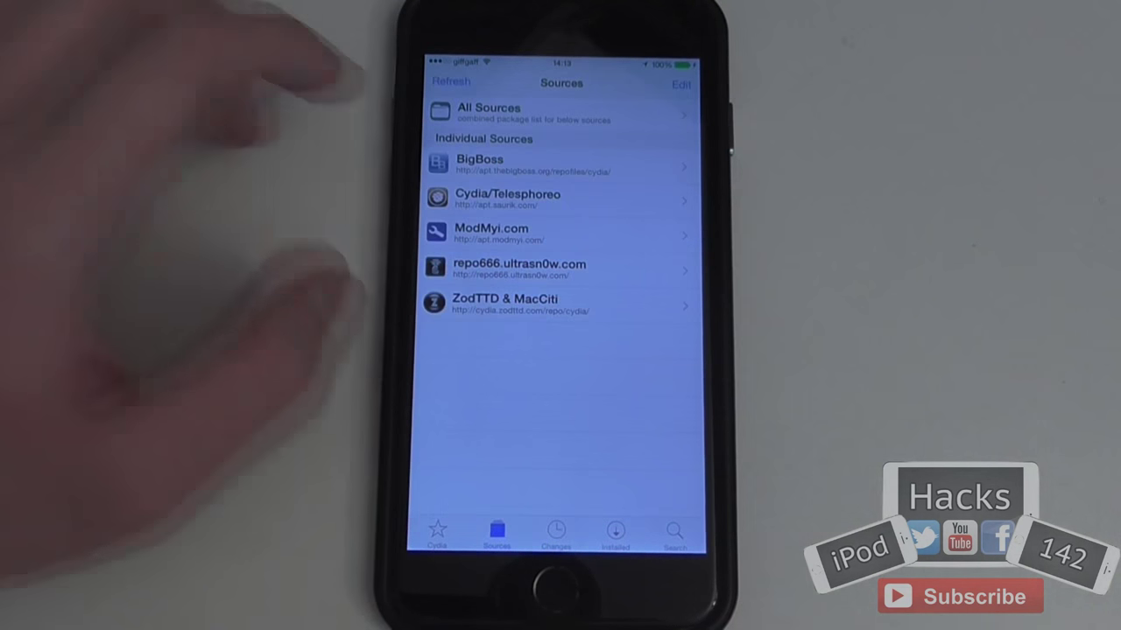
- Refresh all Cydia sources, then switch Codling's Enabled toggle off in its Settings page
{"action": "left_click", "coordinate": [679, 83]}
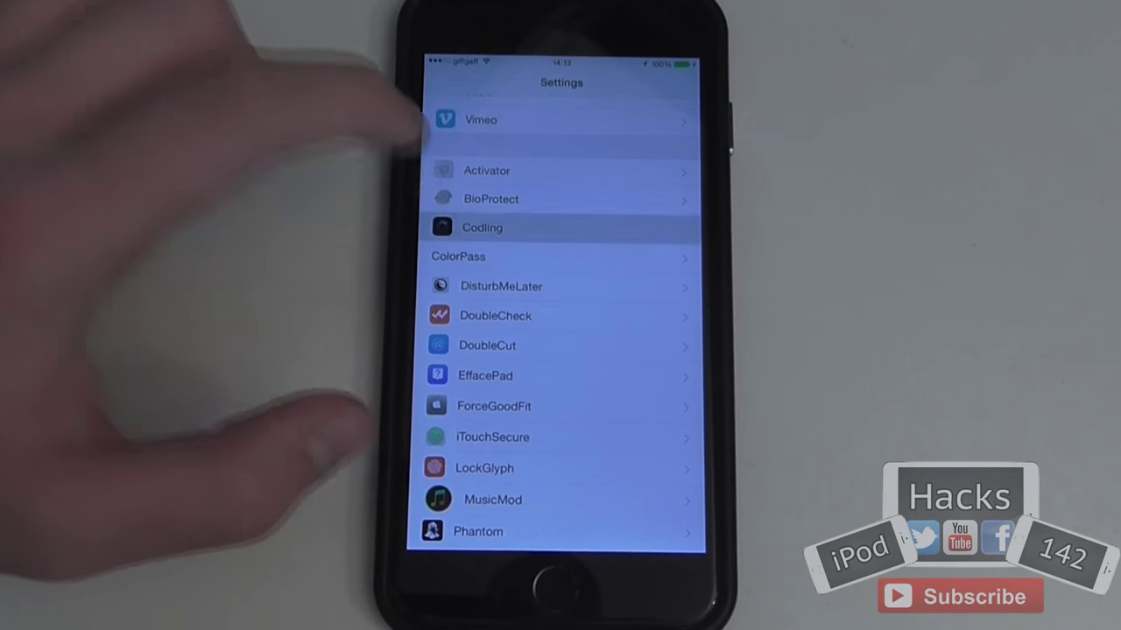
{"action": "left_click", "coordinate": [560, 228]}
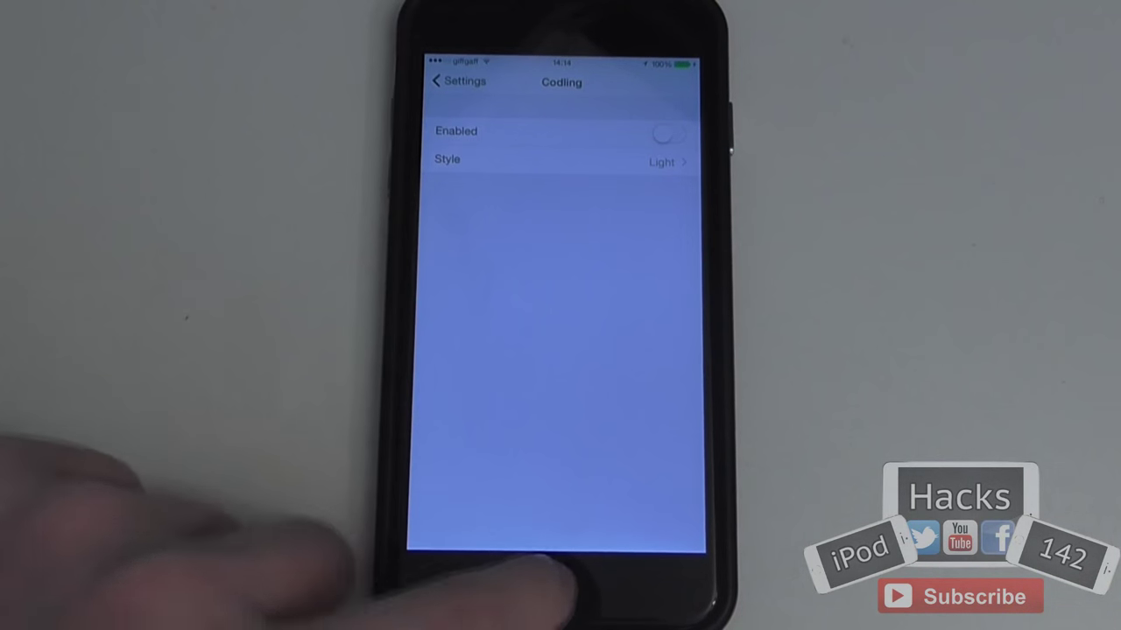